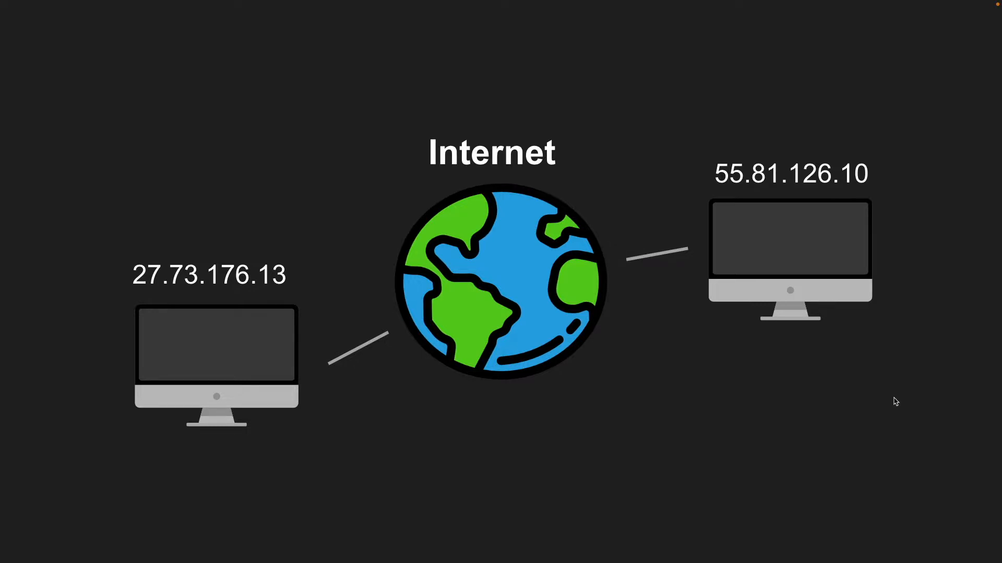
mouse_move(206, 247)
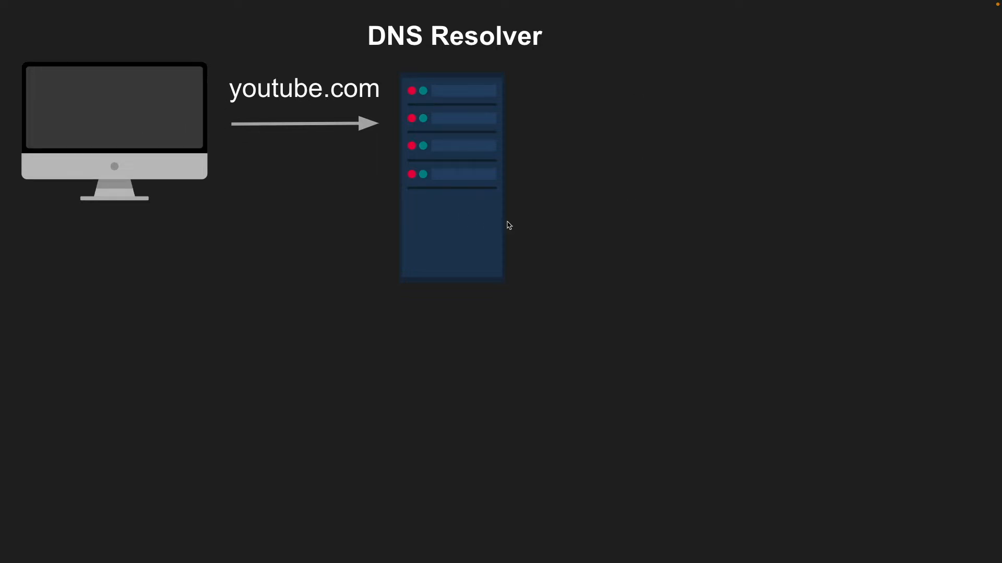
mouse_move(379, 191)
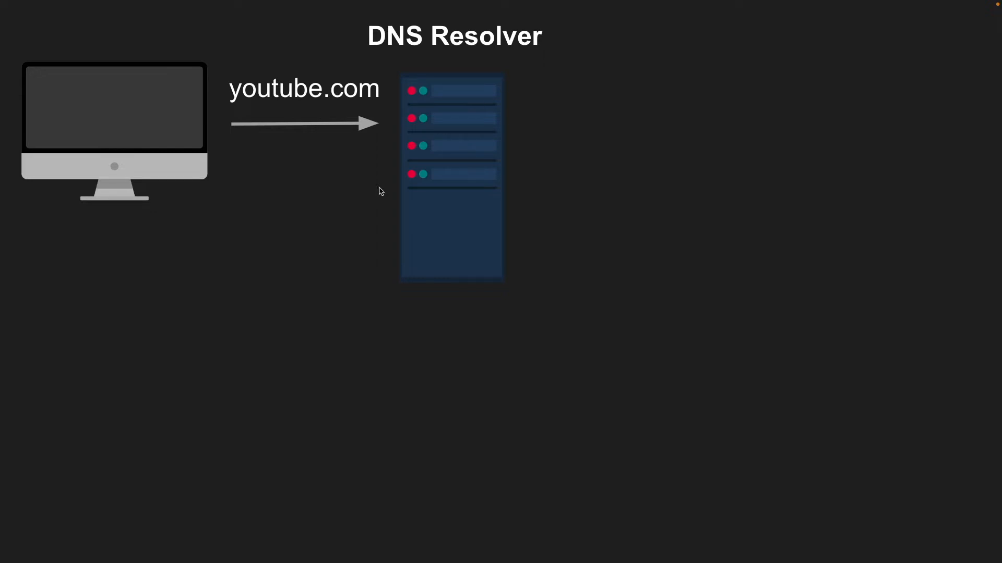